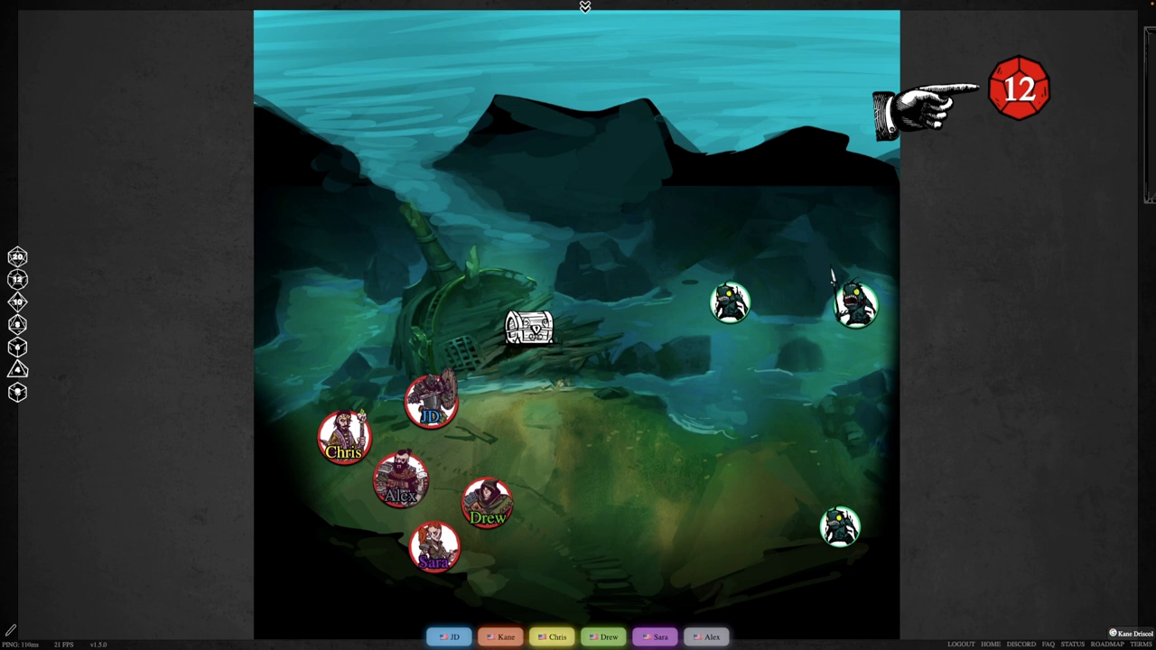
Move the armored character token from the lower group to just left of the chest
left_click_drag(431, 401, 484, 359)
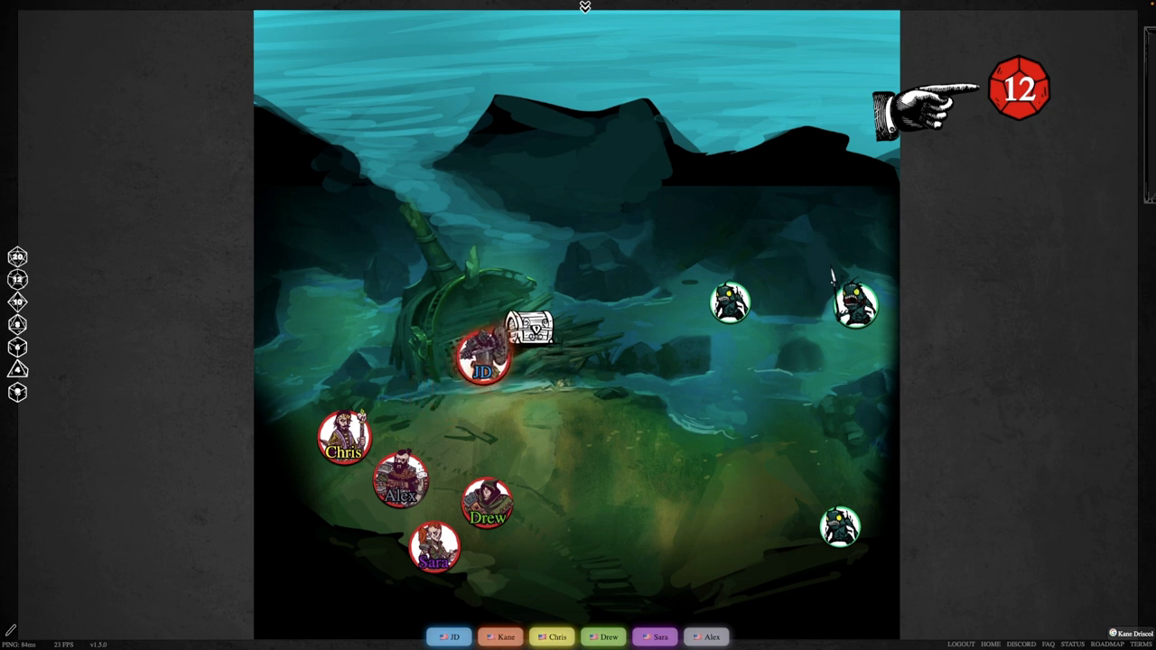
left_click(480, 359)
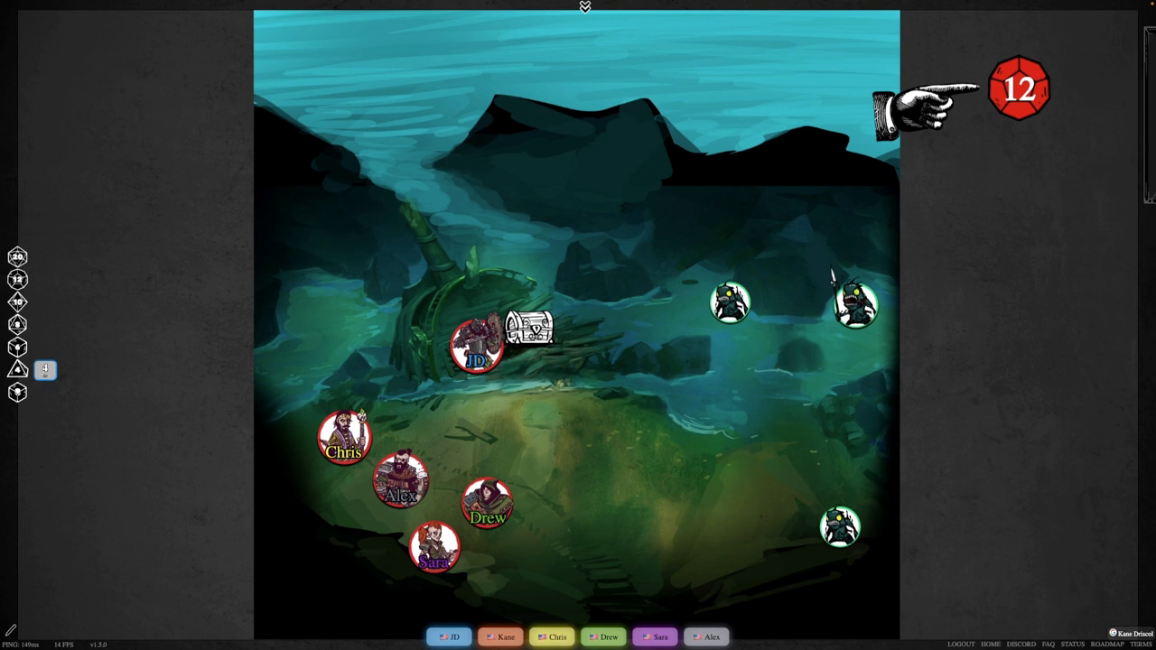
Start a token label prompt and cancel it, leaving Drew unlabelled
left_click(527, 332)
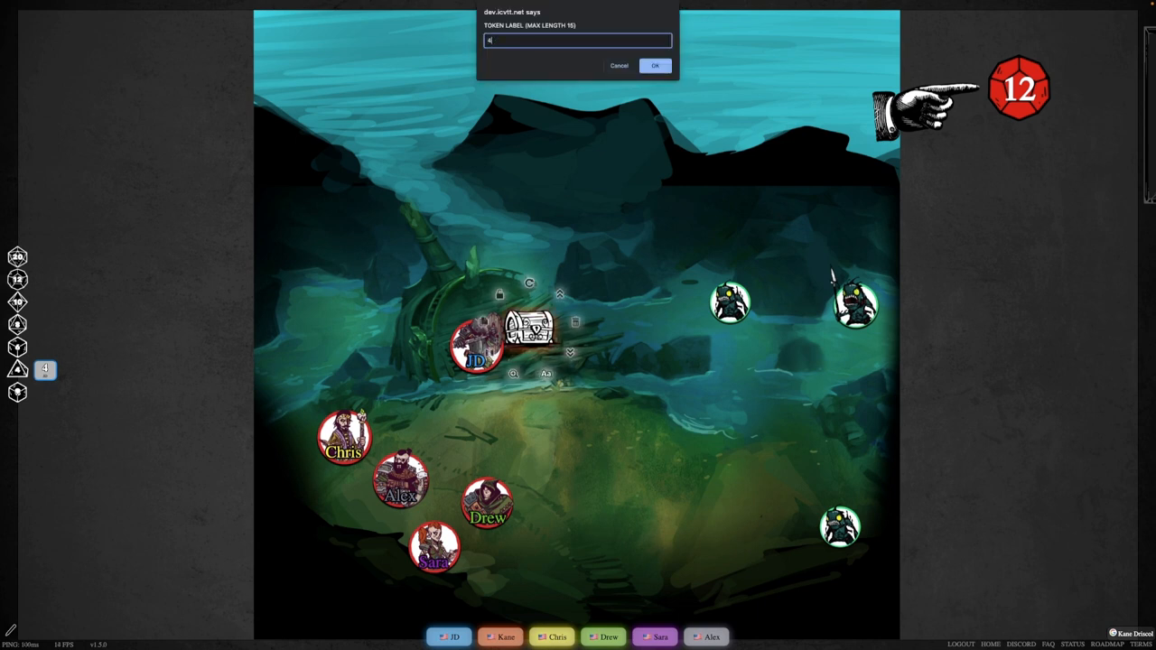
left_click(653, 65)
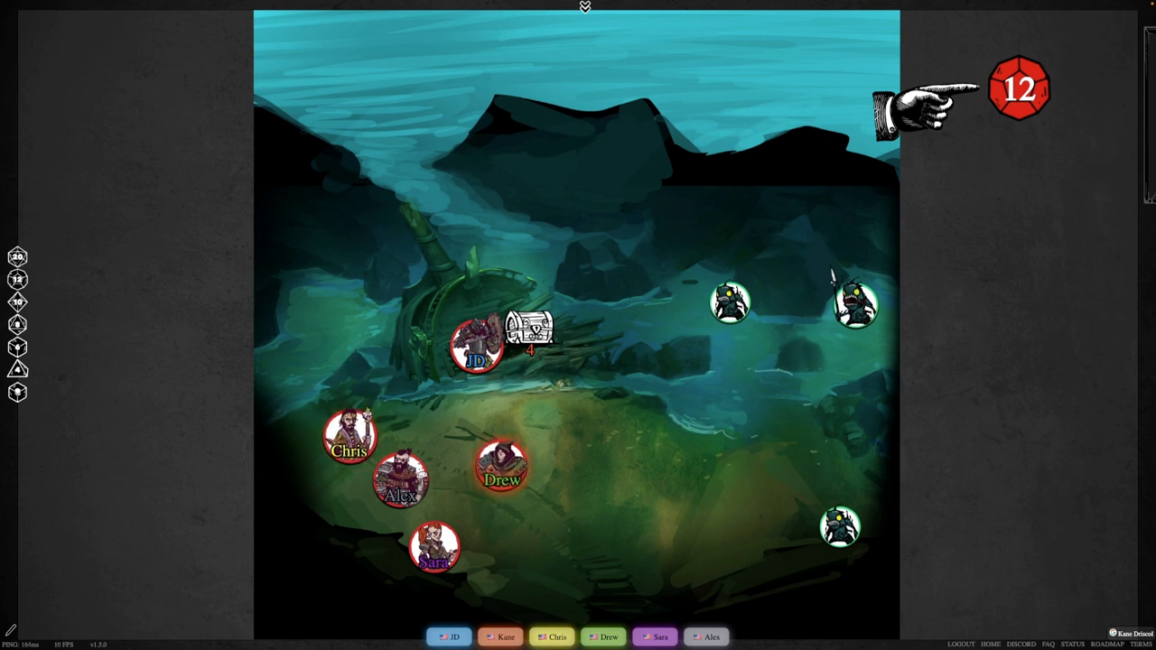
Move the Drew token from the lower area to the right side of the chest
left_click_drag(502, 466, 574, 365)
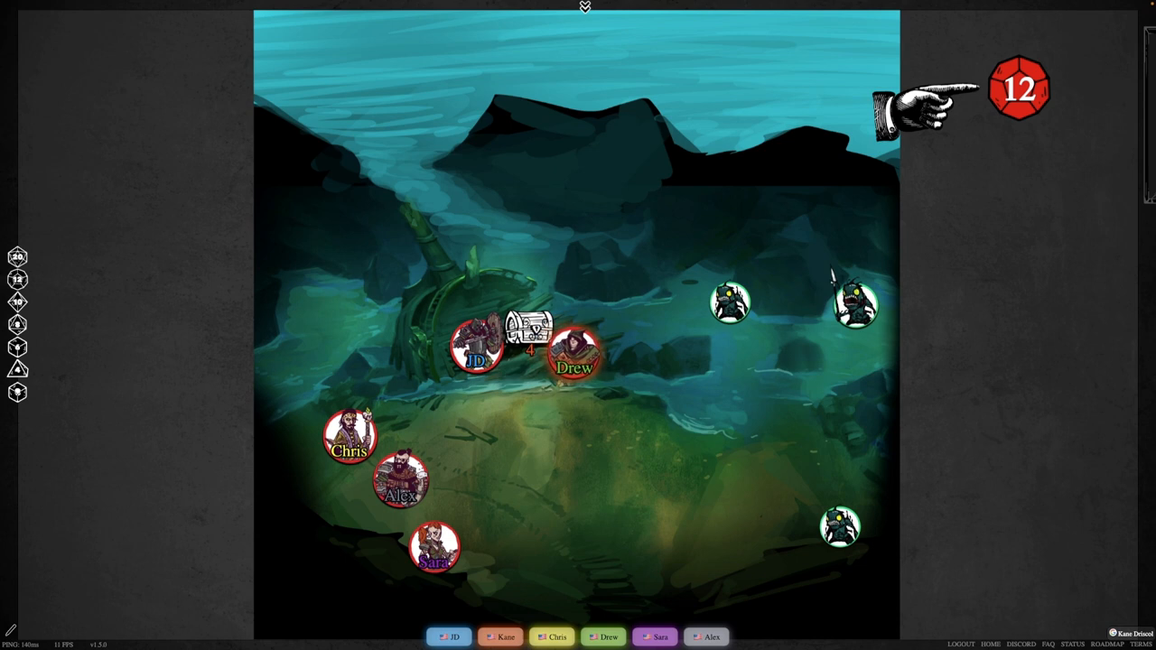
left_click(576, 347)
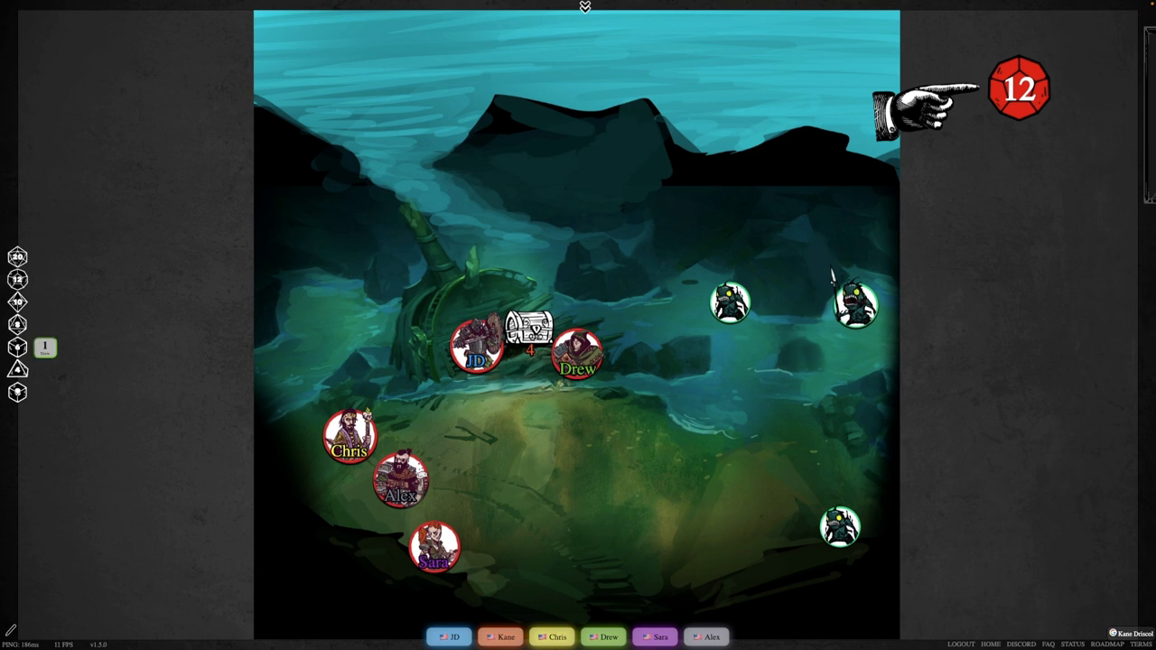
left_click(527, 339)
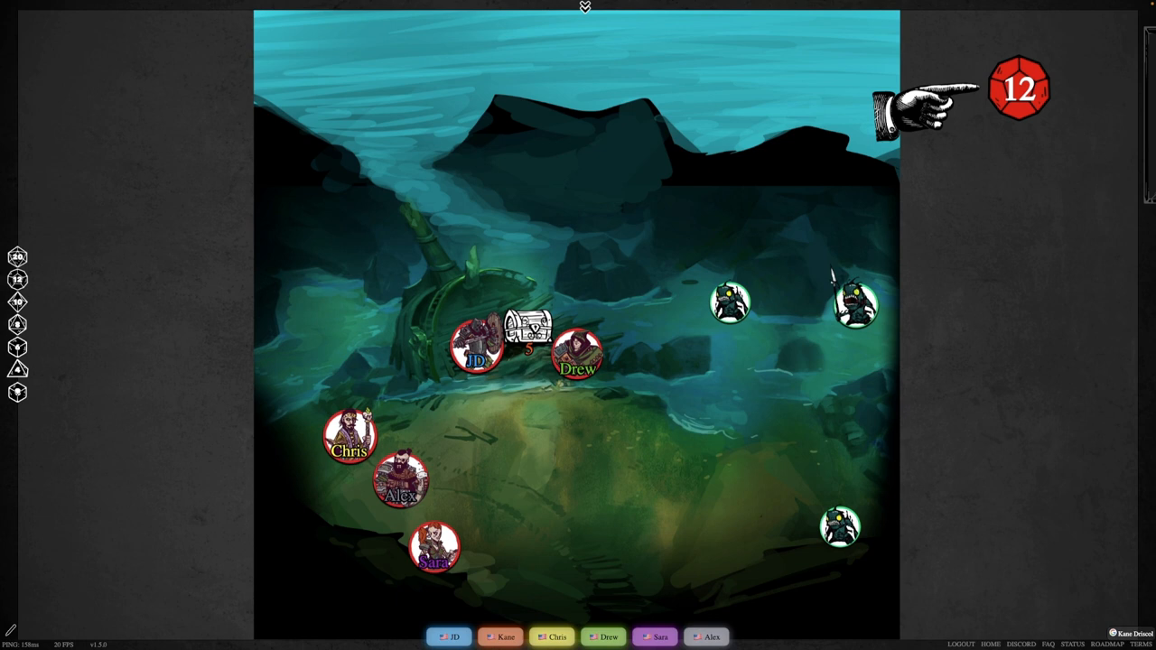
Move a character token from the lower group to just below the open chest
left_click_drag(401, 478, 509, 388)
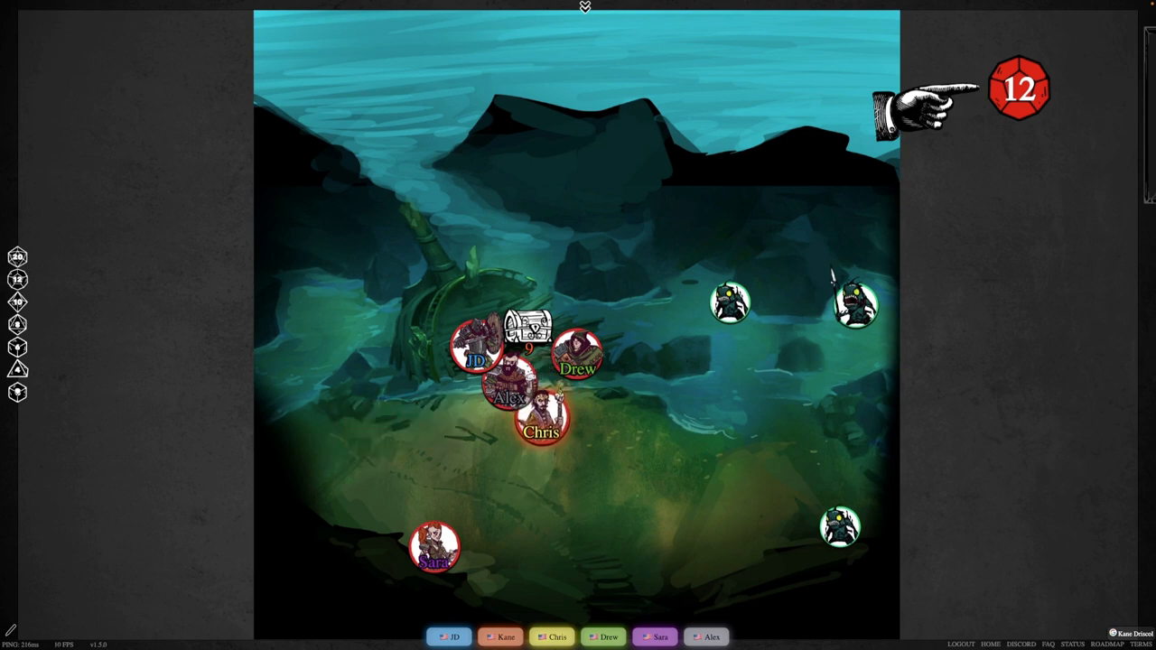
left_click(542, 431)
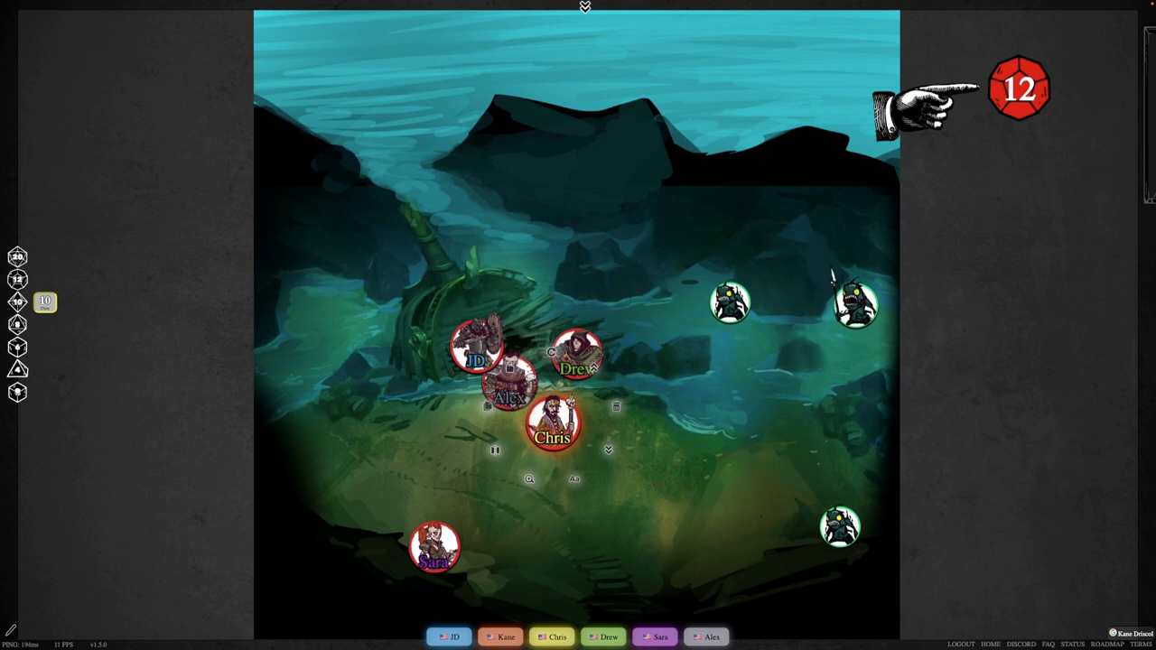
Nudge Chris beside the chest group and bring the remaining token forward to the right
left_click_drag(552, 424, 571, 424)
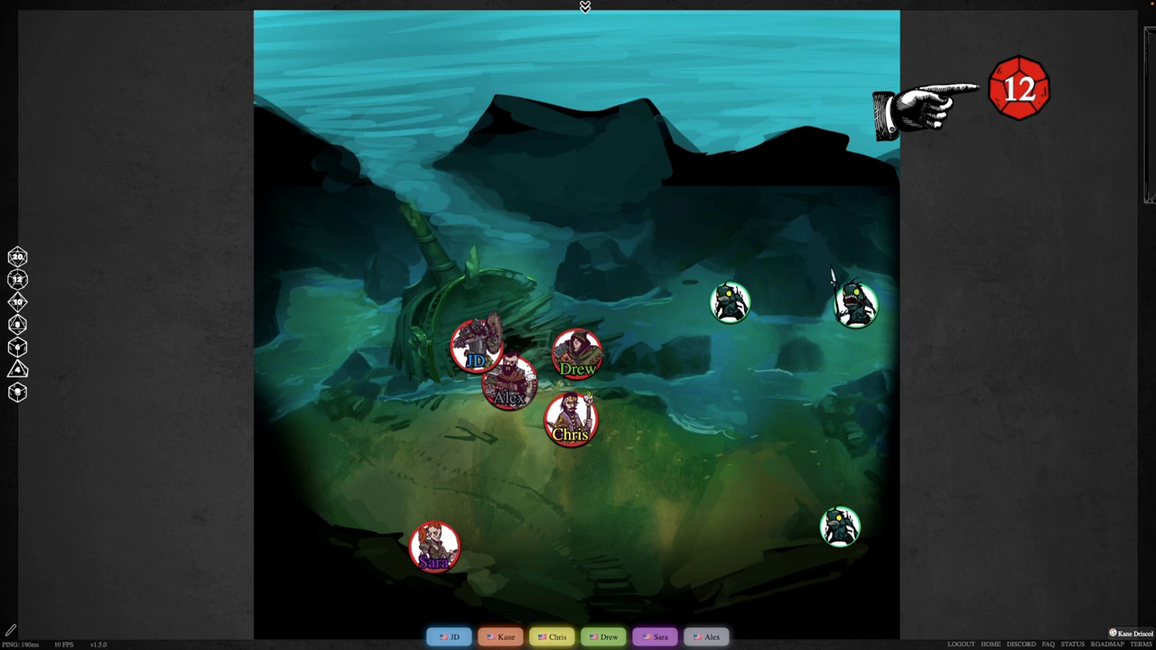
left_click_drag(435, 549, 669, 473)
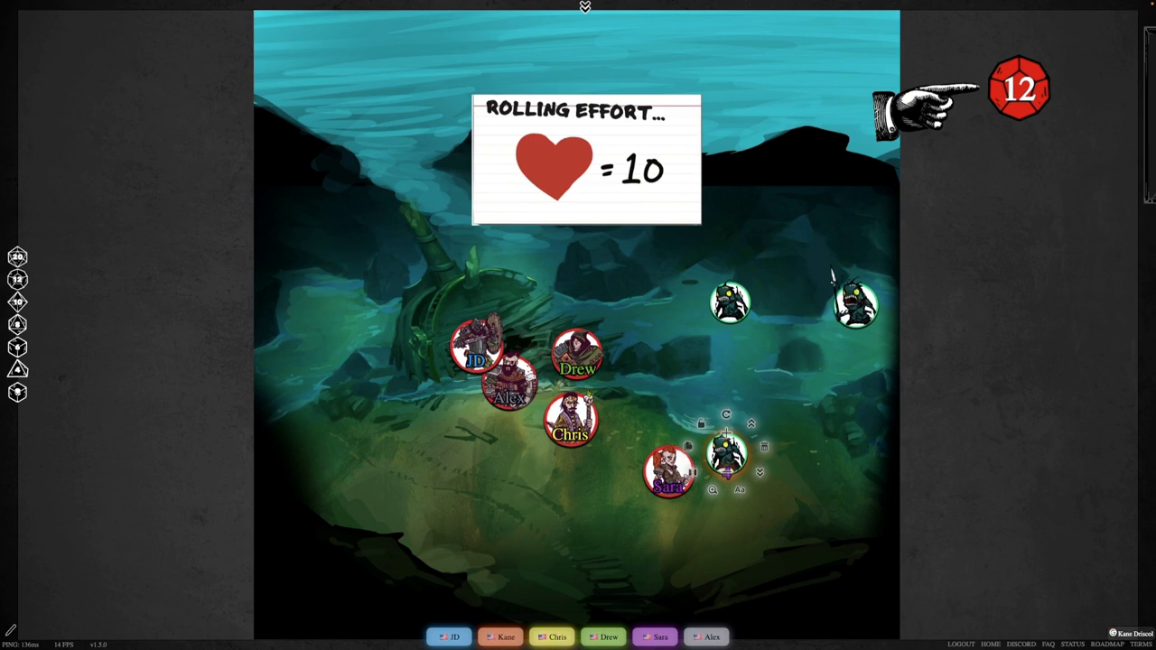
Enlarge the selected fishman token to a much larger size
left_click(726, 461)
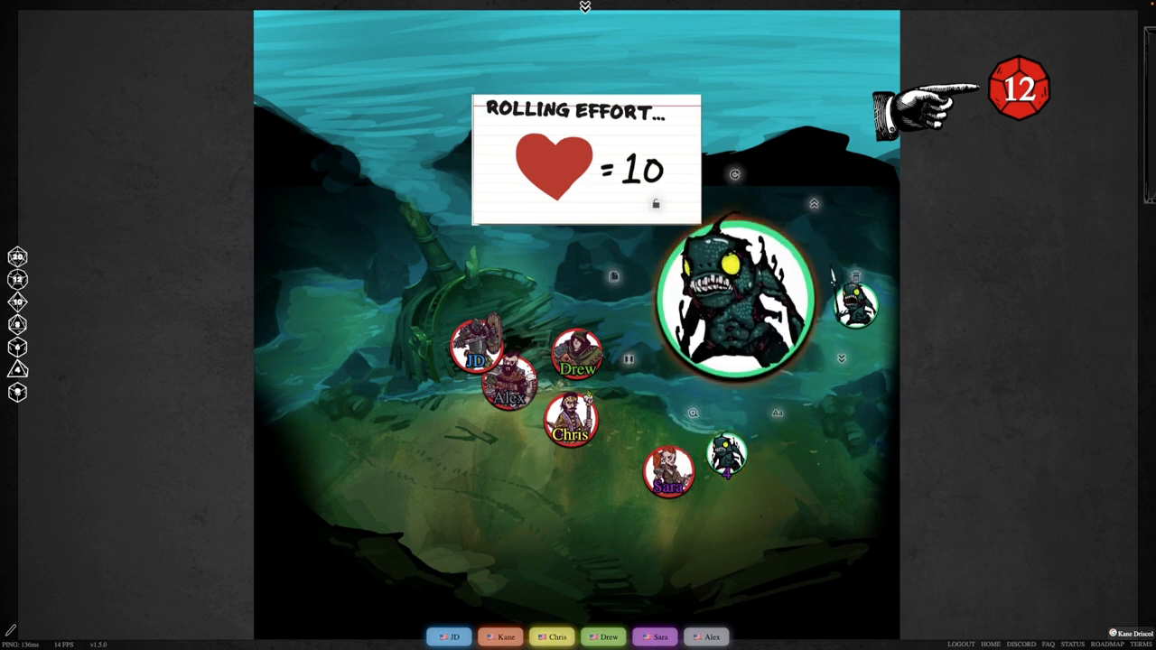